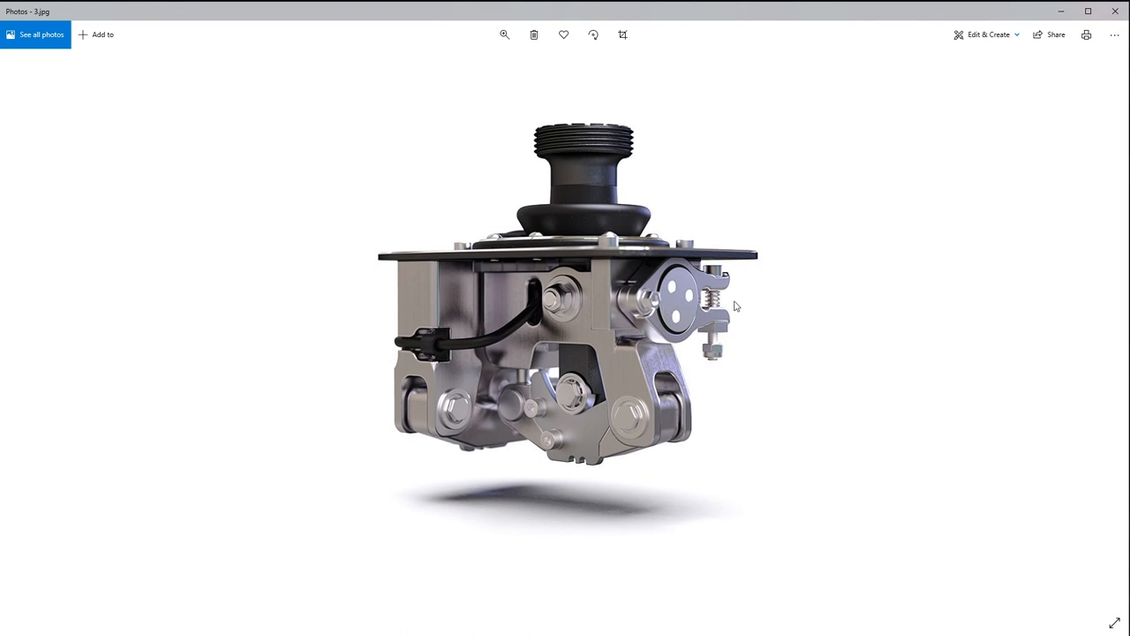
{"action": "mouse_move", "coordinate": [627, 314]}
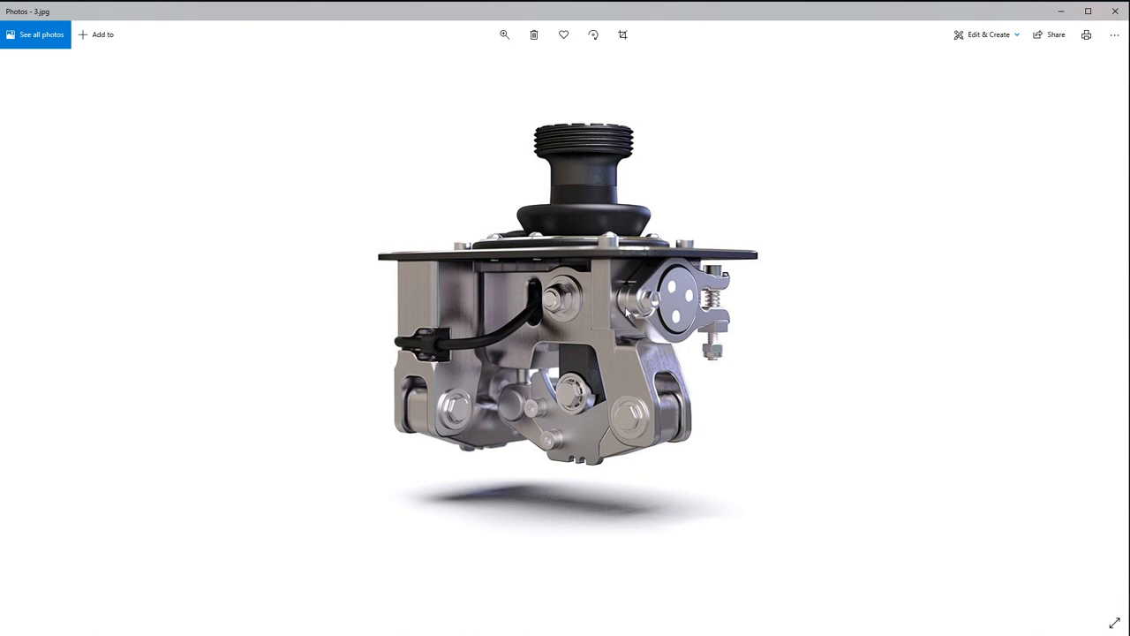
{"action": "mouse_move", "coordinate": [597, 286]}
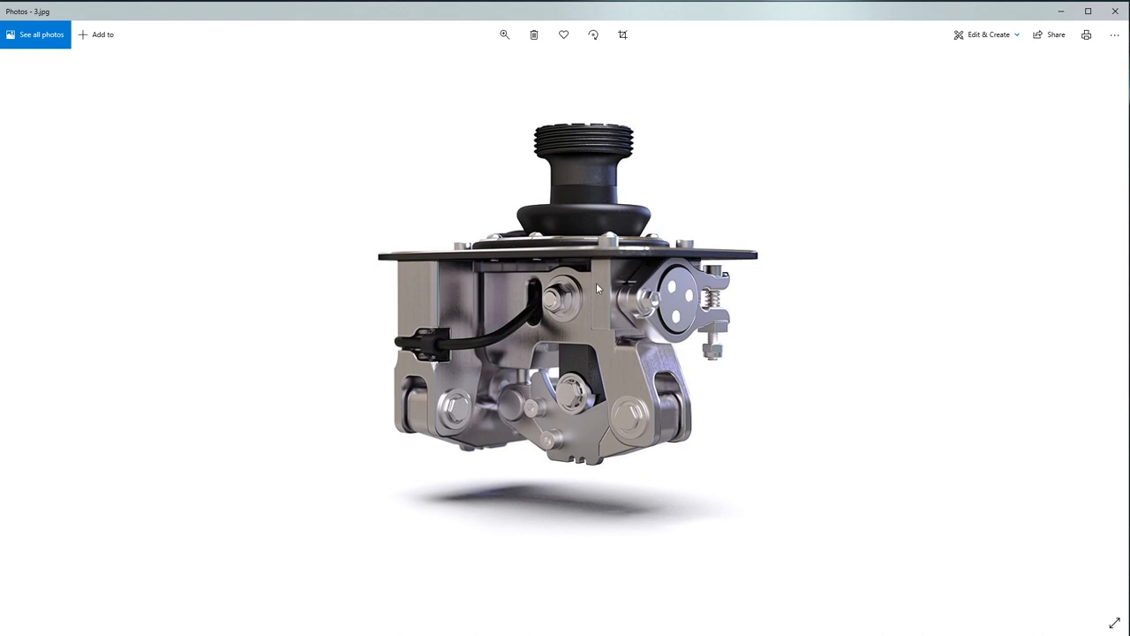
{"action": "mouse_move", "coordinate": [713, 254]}
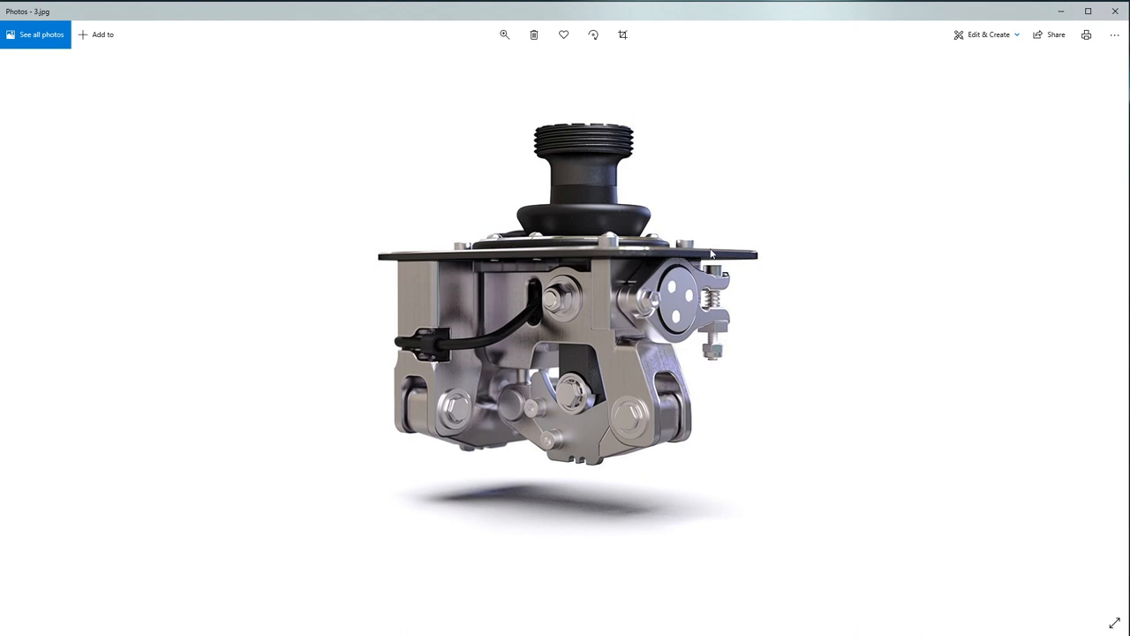
{"action": "mouse_move", "coordinate": [702, 297]}
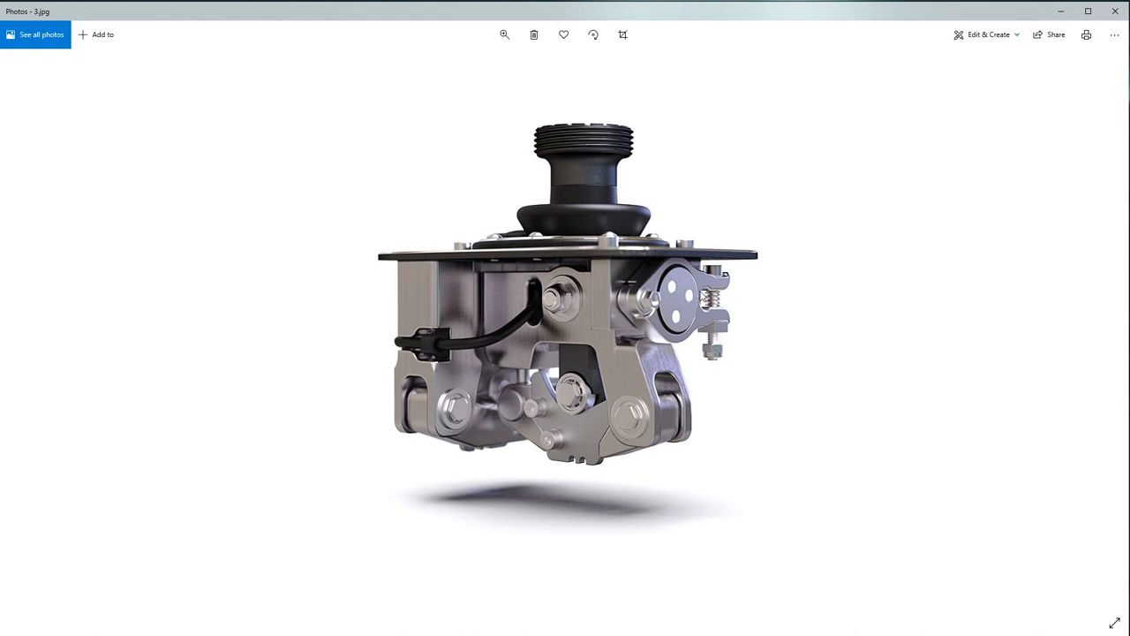
{"action": "mouse_move", "coordinate": [727, 293]}
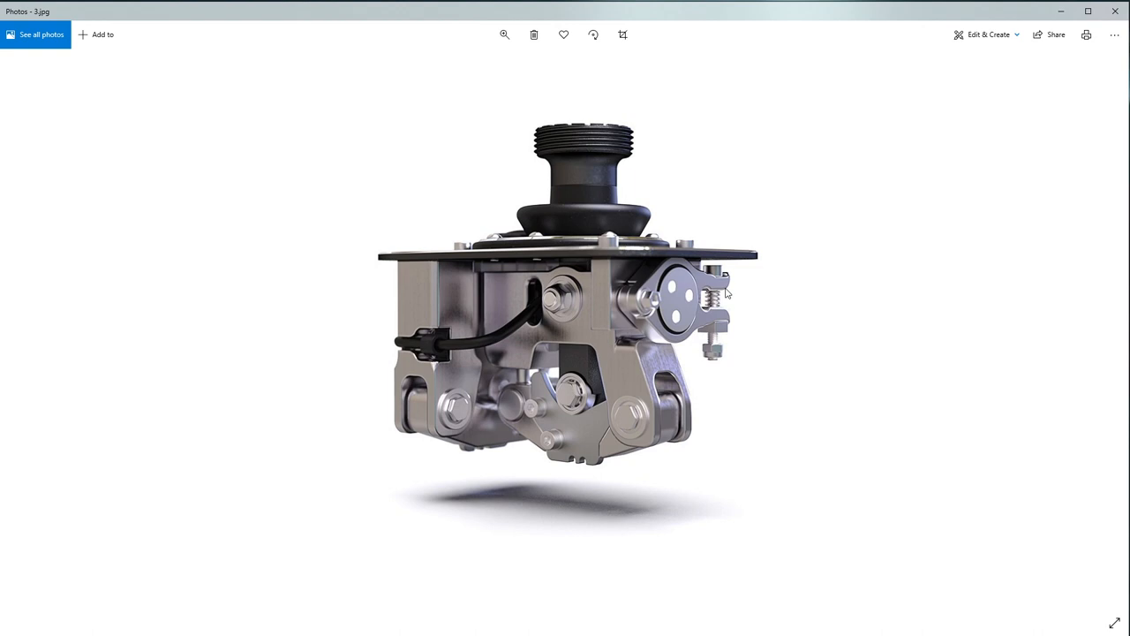
{"action": "mouse_move", "coordinate": [613, 304]}
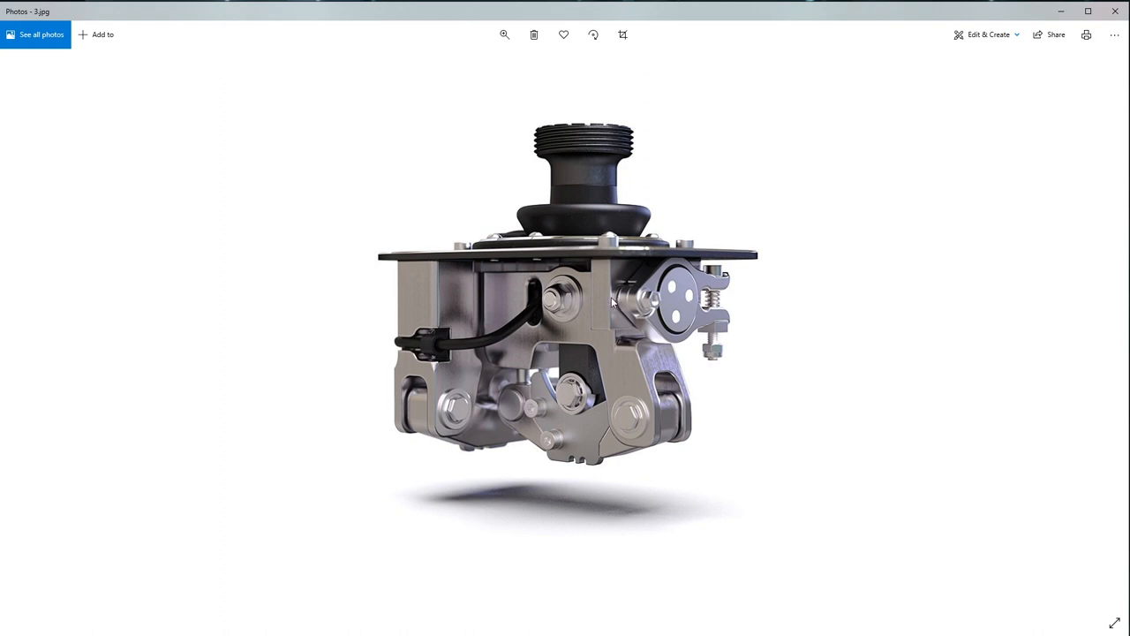
{"action": "key", "text": "Right"}
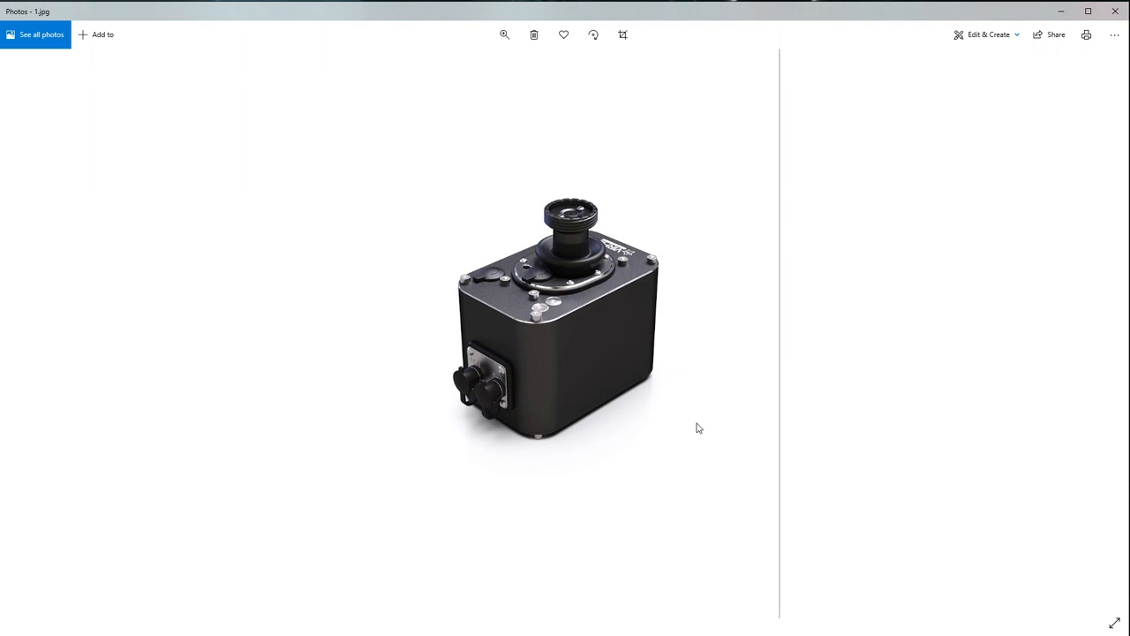
{"action": "mouse_move", "coordinate": [687, 346]}
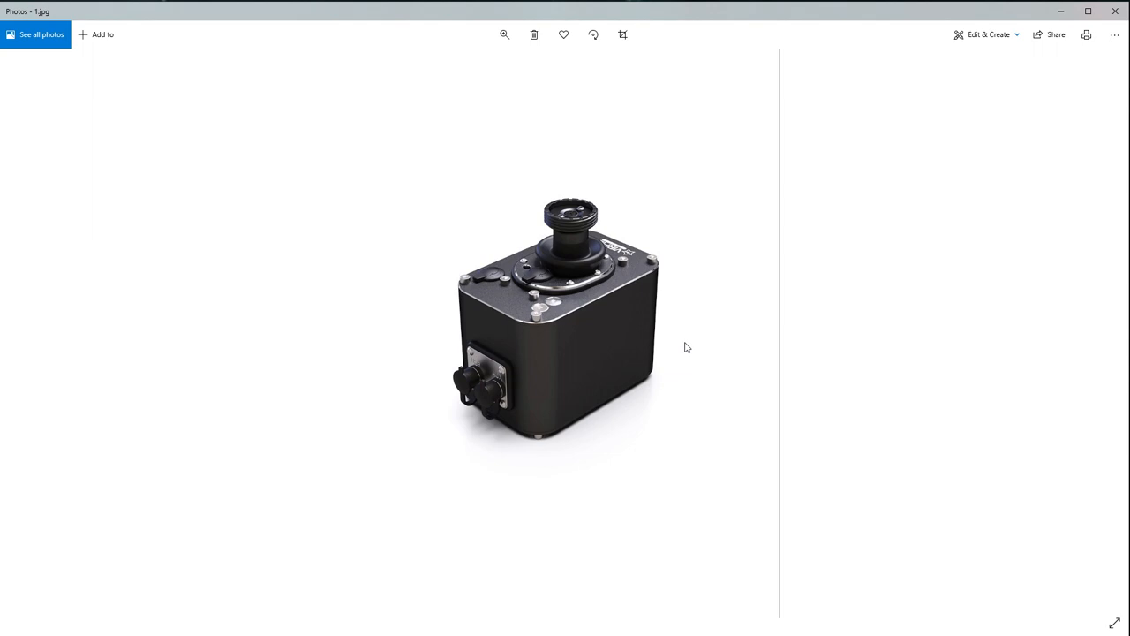
{"action": "mouse_move", "coordinate": [177, 491]}
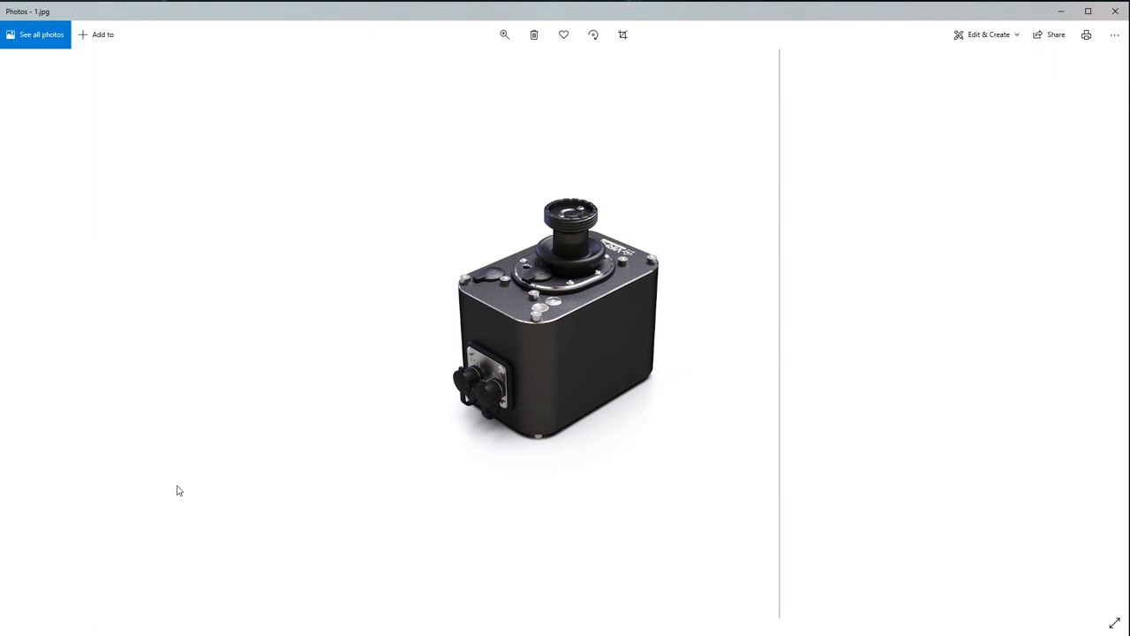